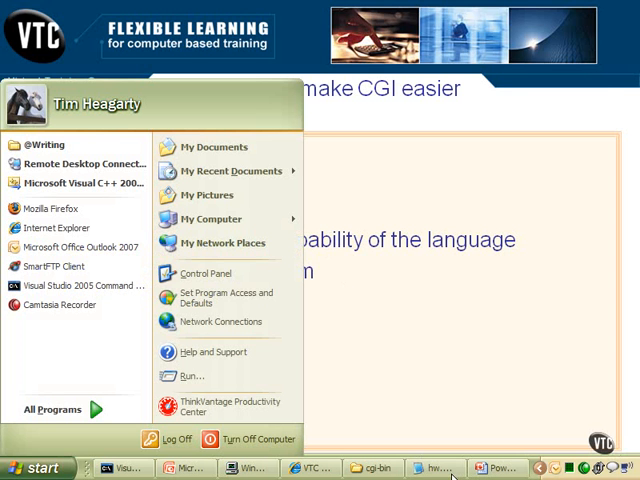
Place the cursor in hw.c to comment out the printf lines and add header, start_page and end_page calls.
{"action": "left_click", "coordinate": [434, 468]}
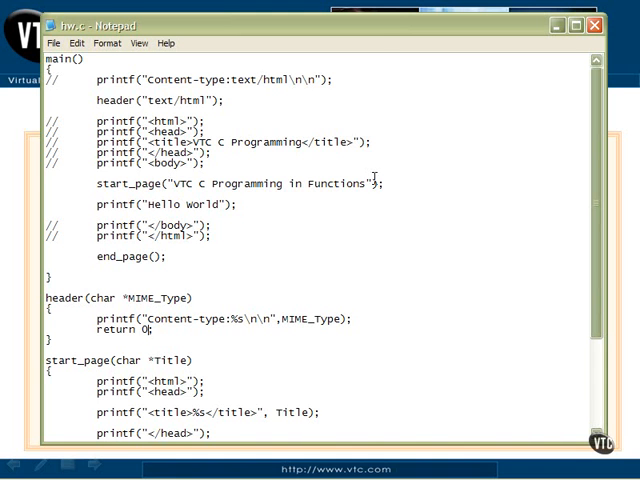
{"action": "scroll", "scroll_direction": "down", "scroll_amount": 3}
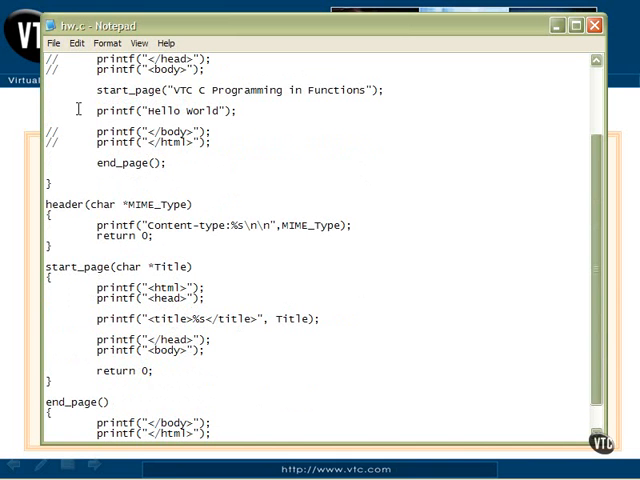
{"action": "double_click", "coordinate": [152, 110]}
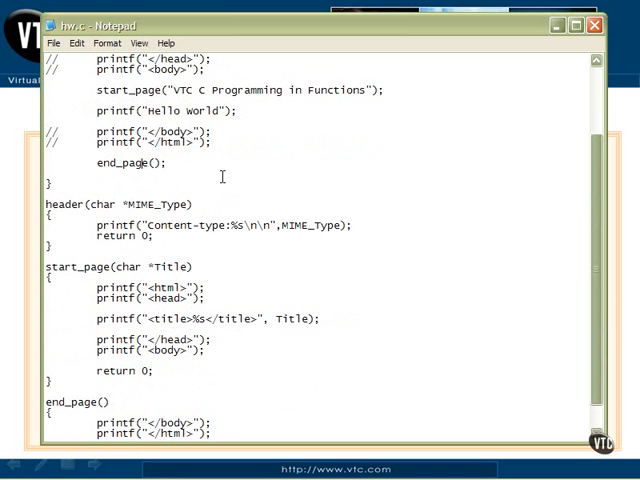
{"action": "scroll", "scroll_direction": "down", "scroll_amount": 3}
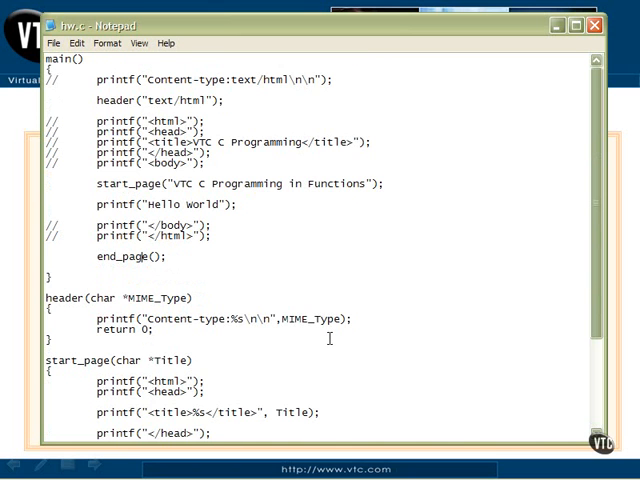
{"action": "mouse_move", "coordinate": [236, 126]}
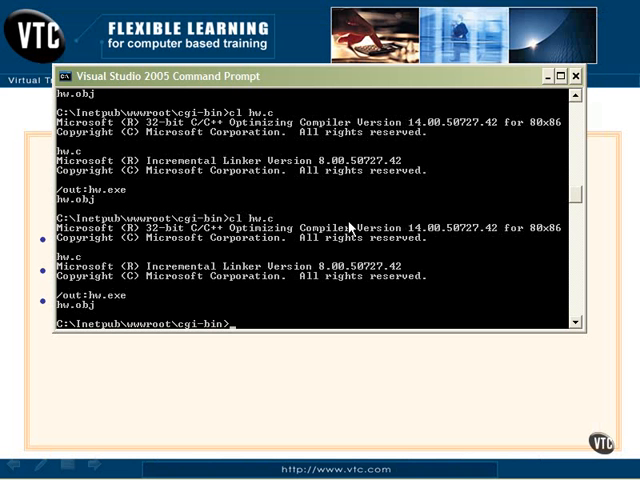
Compile hw.c into hw.exe with cl hw.c in the cgi-bin directory.
{"action": "type", "text": "cl hw.c"}
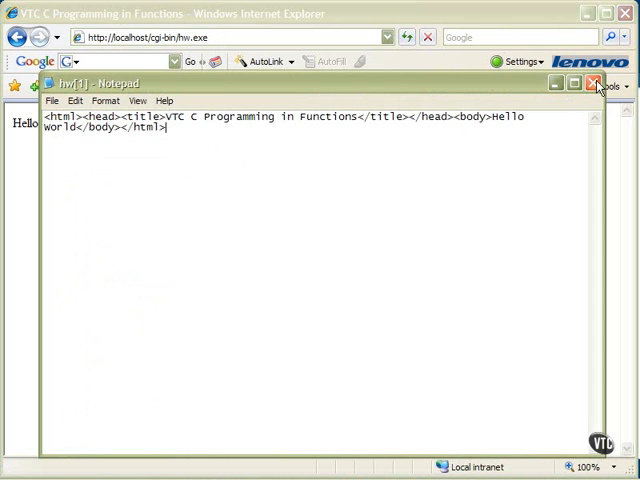
Close the generated page-source window, leaving the hw.exe Hello World page in Internet Explorer.
{"action": "left_click", "coordinate": [596, 84]}
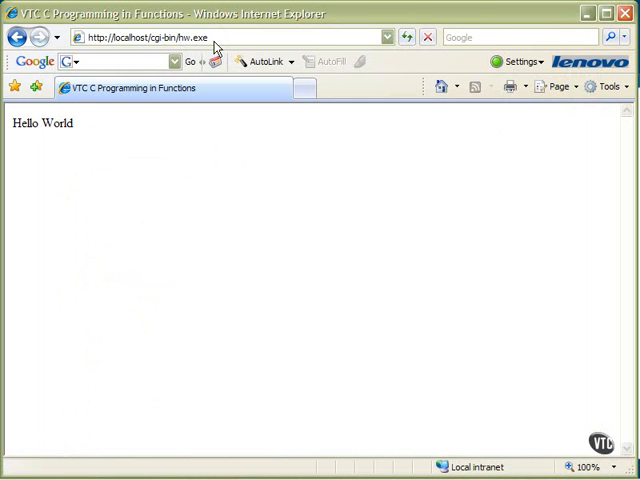
{"action": "mouse_move", "coordinate": [208, 44]}
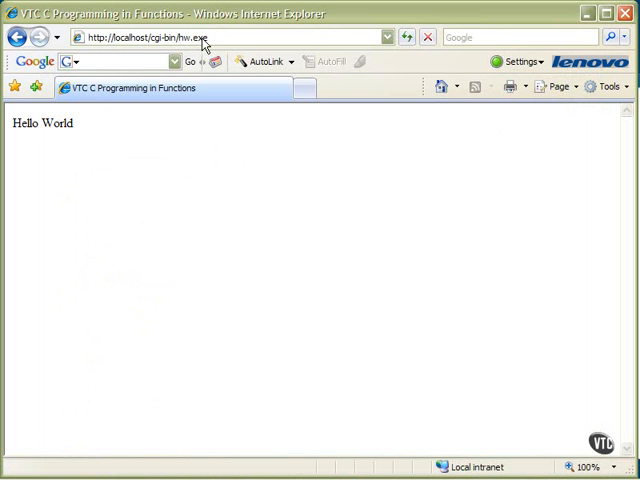